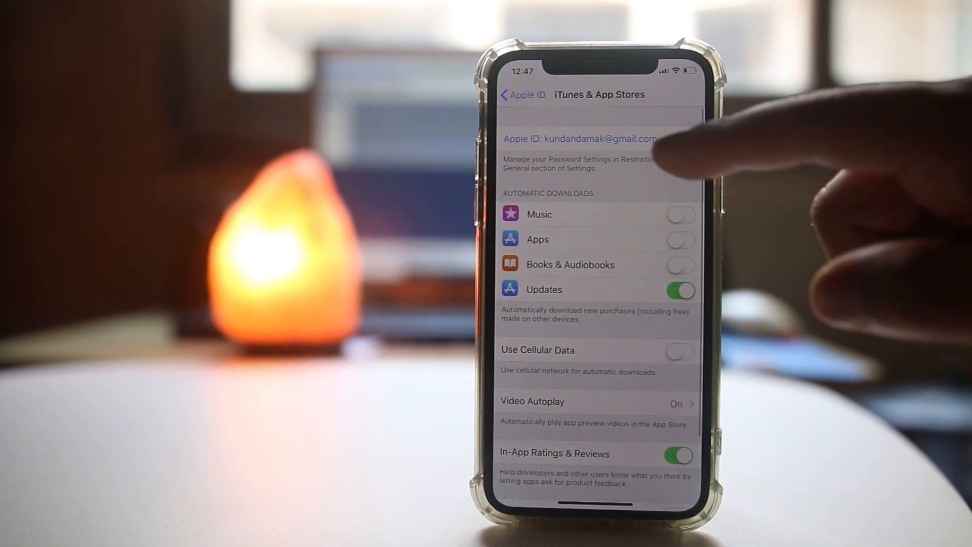
- Reach the Apple ID Account Settings page with payment, country and purchase history options
left_click(592, 139)
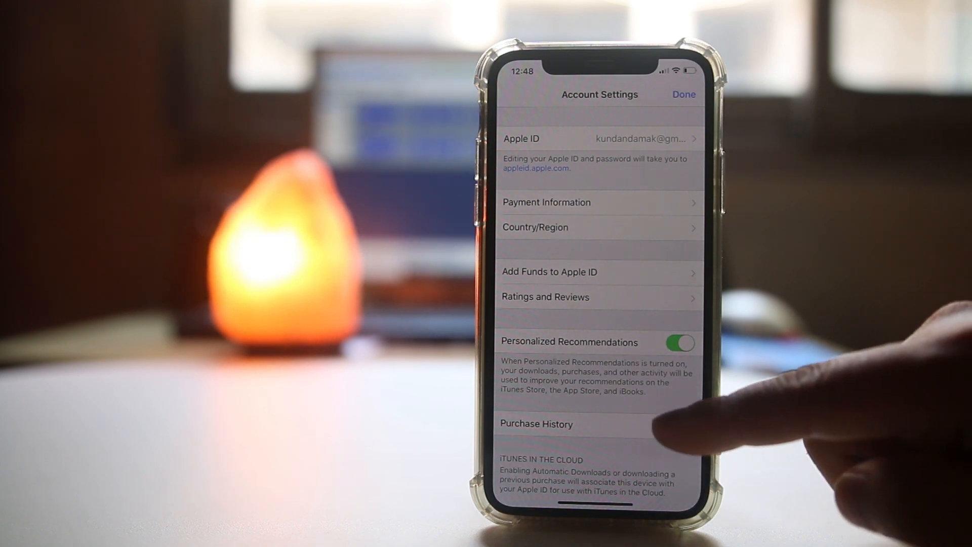
- View the Purchase History listing recent app downloads like VLC for Mobile by date
left_click(537, 423)
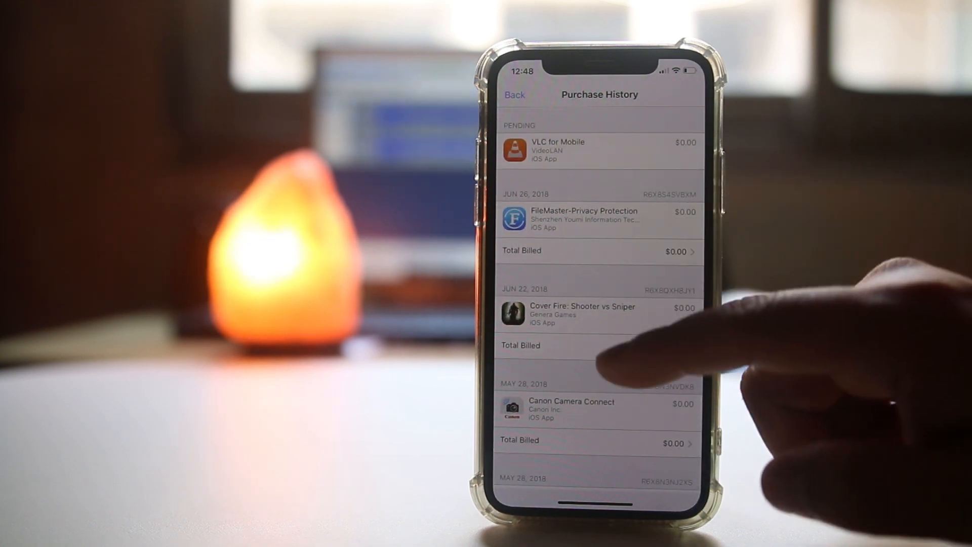
scroll("up", 3)
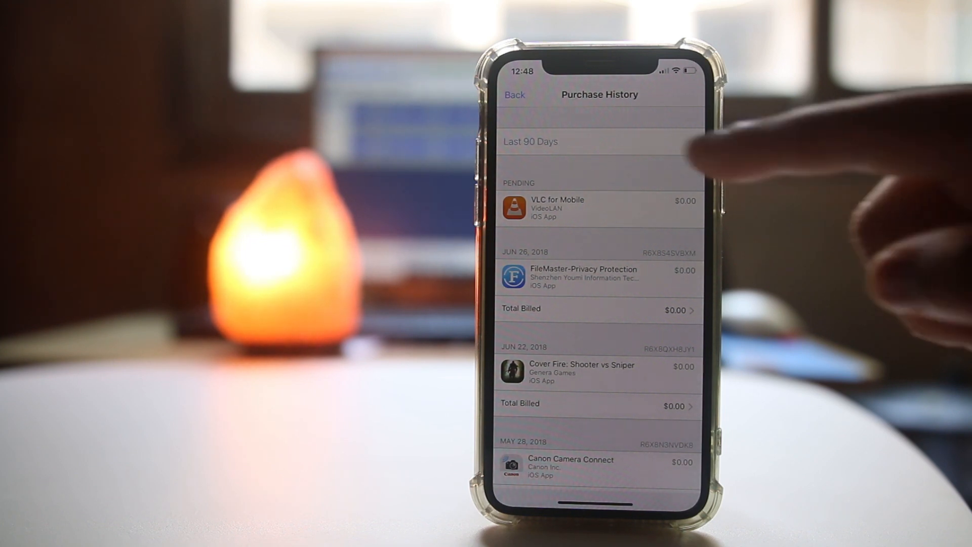
- Switch the purchase history range from Last 90 Days to 2016, showing downloads per month
left_click(530, 142)
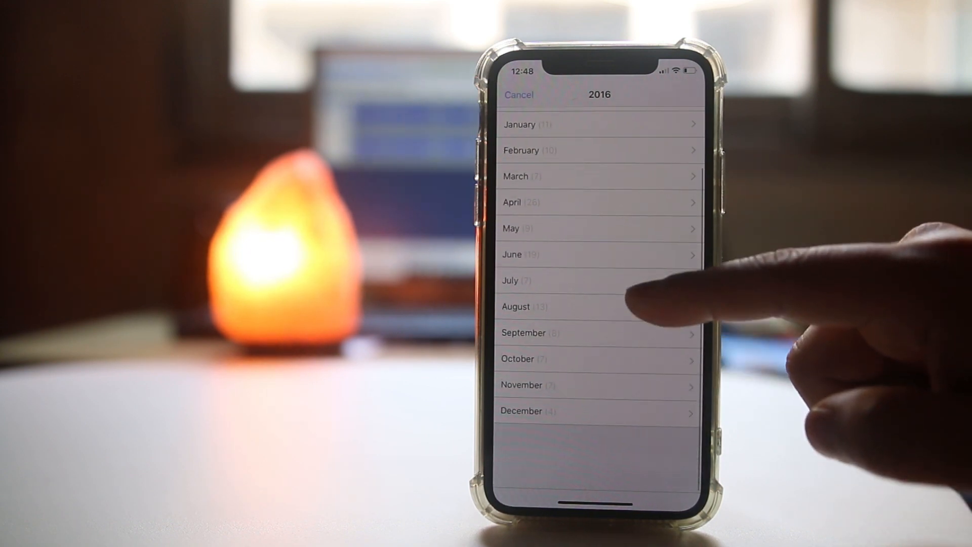
scroll("down", 3)
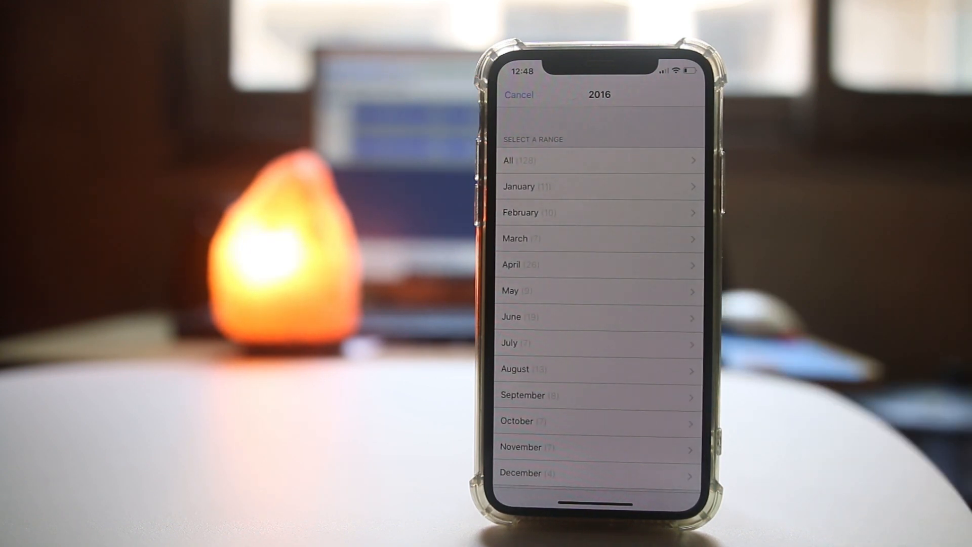